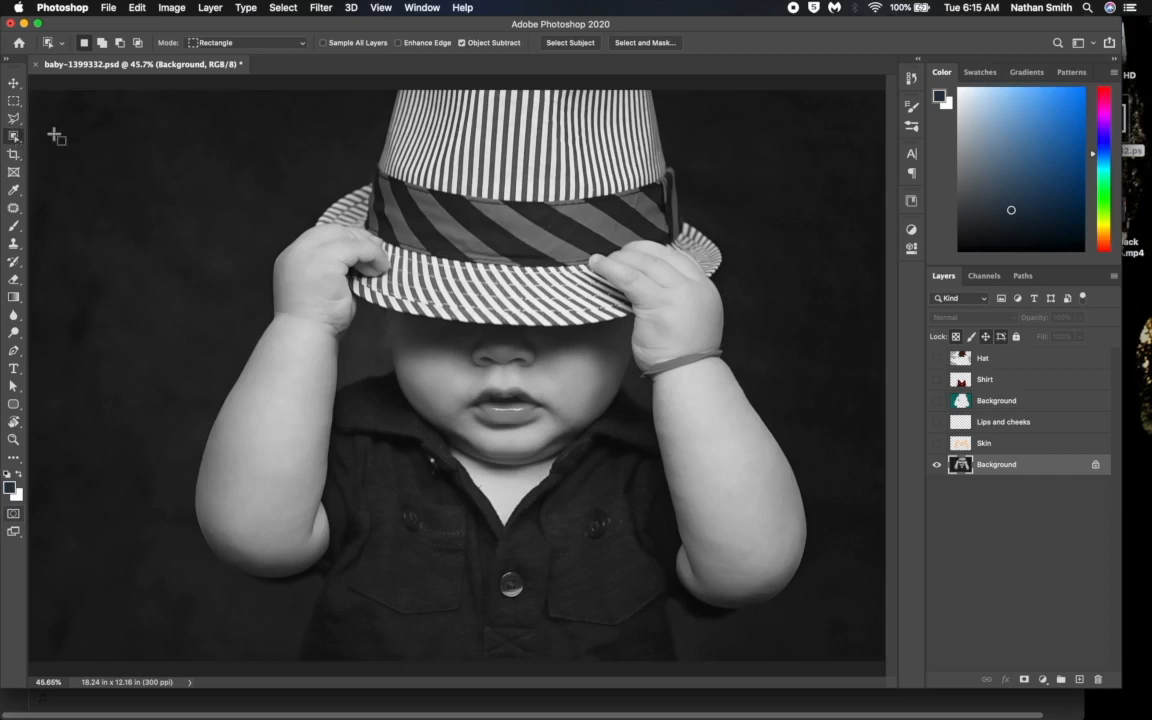
# Step: Set Object Selection to Lasso mode and loosely outline the baby's left arm
pyautogui.click(248, 42)
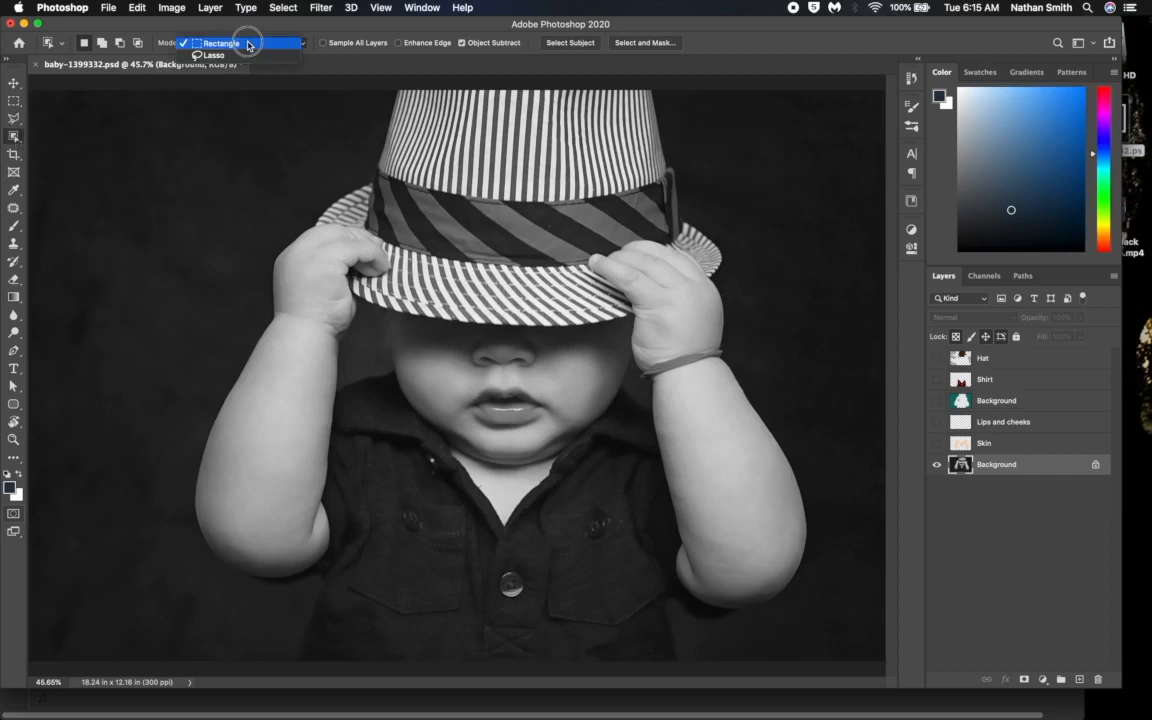
pyautogui.click(213, 55)
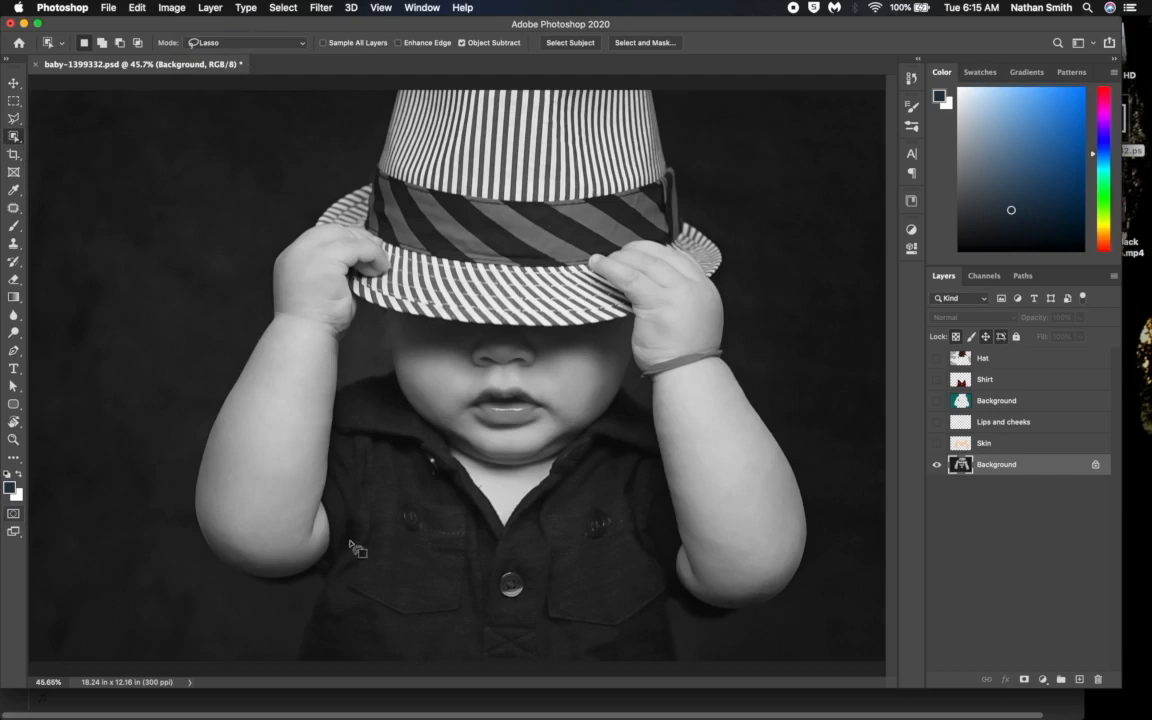
pyautogui.moveTo(378, 285); pyautogui.dragTo(355, 548)
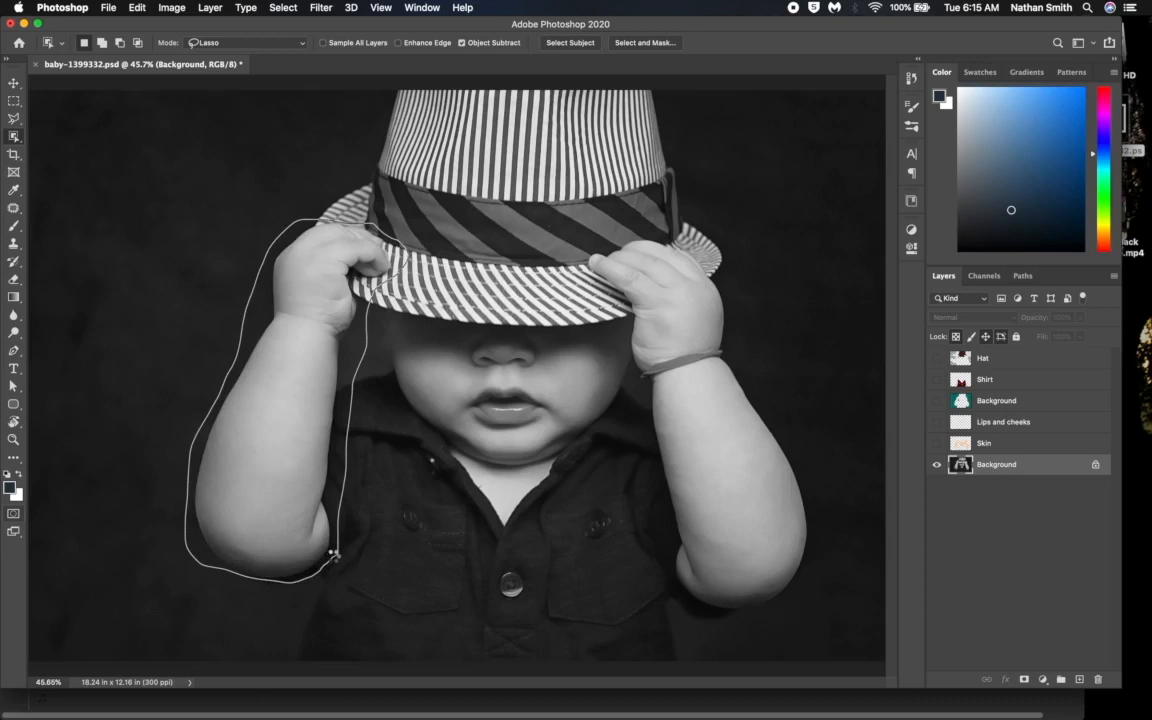
pyautogui.press('q')
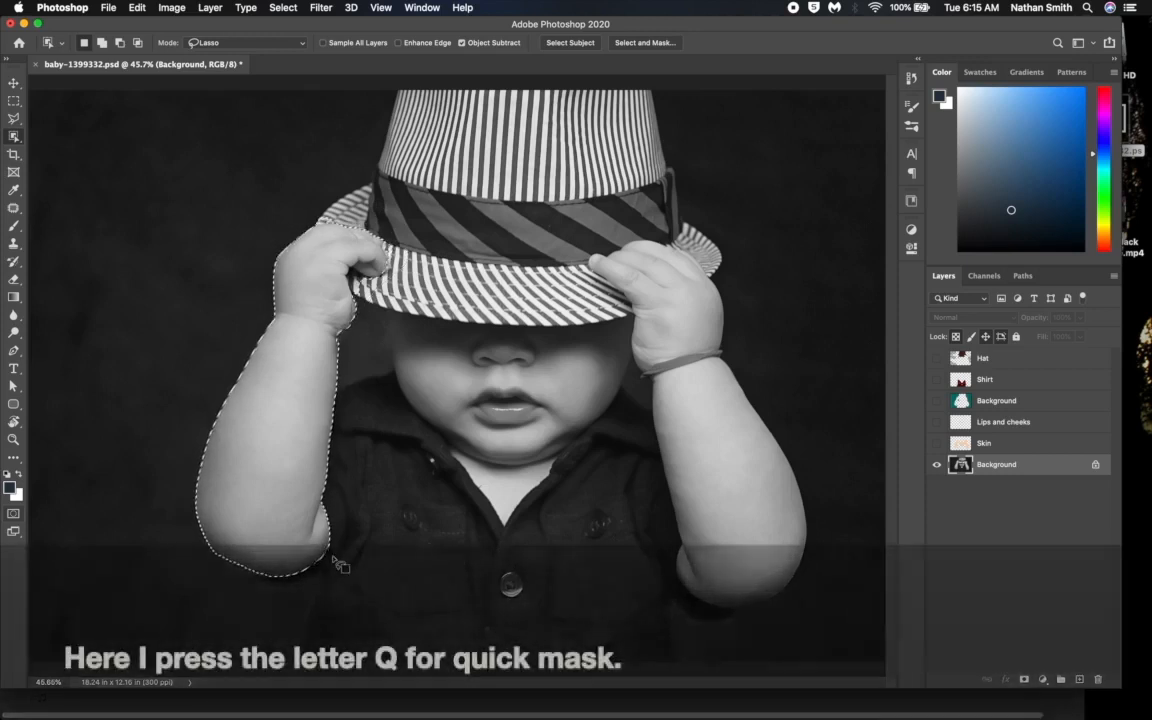
# Step: Toggle Quick Mask to view the arm selection as red overlay, then exit it
pyautogui.press('q')
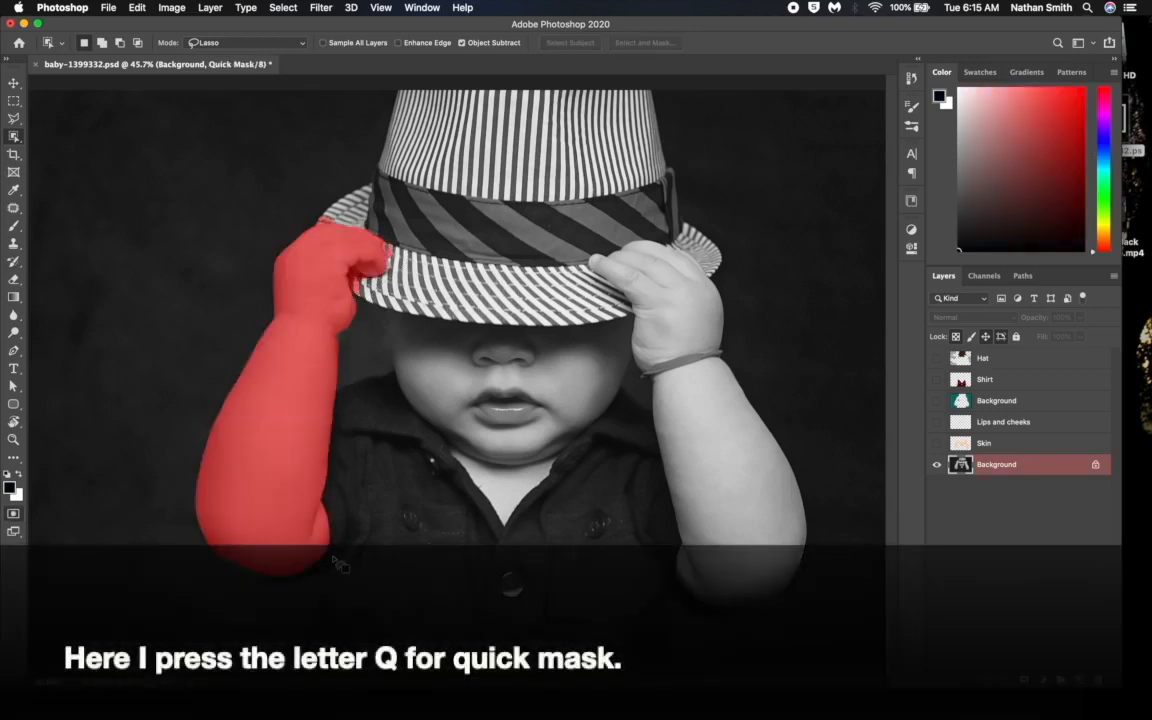
pyautogui.press('q')
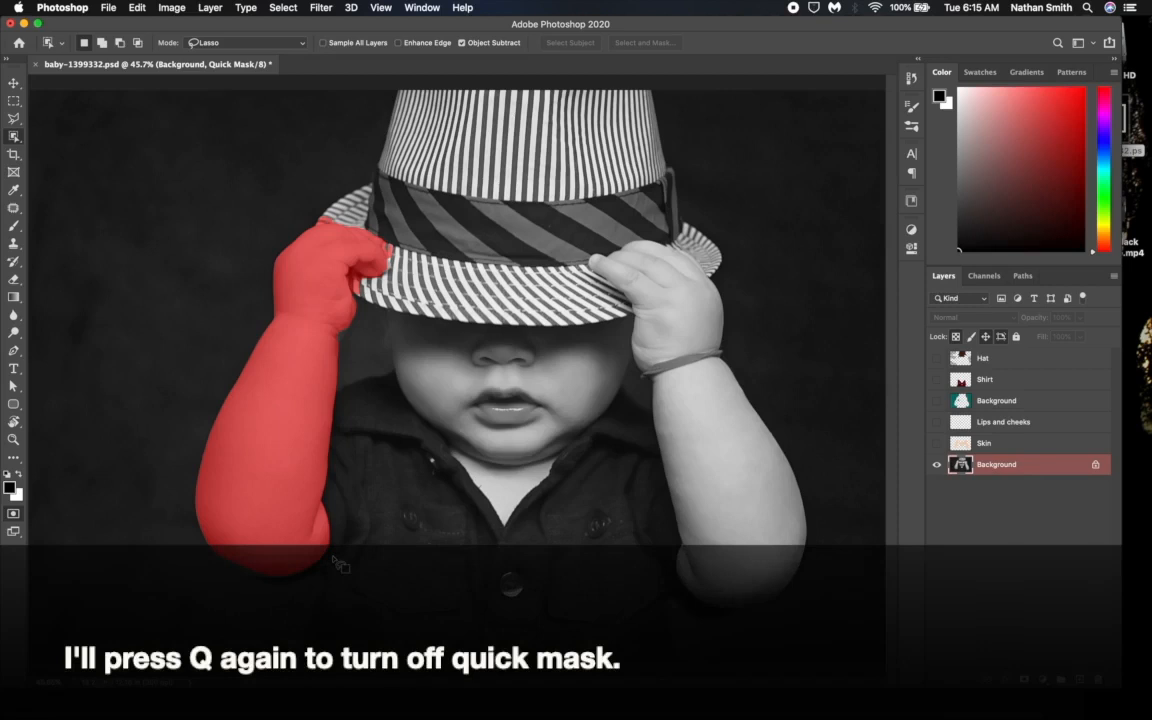
pyautogui.press('q')
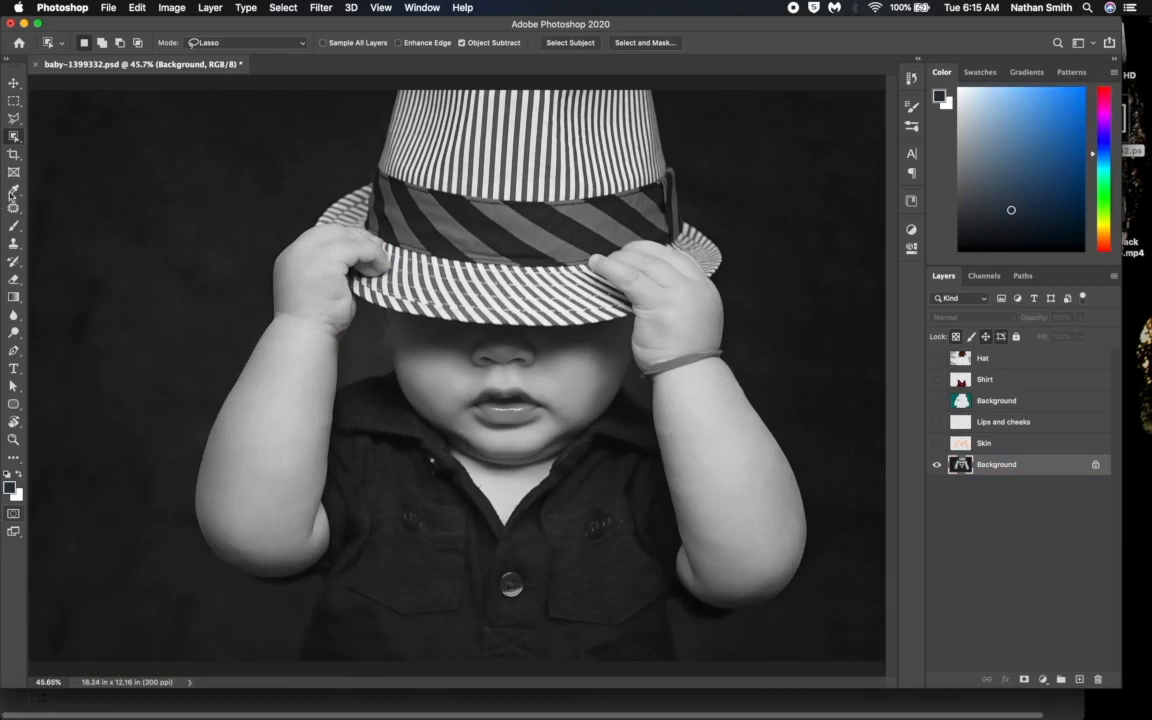
# Step: Magic Wand click on the left arm, review the too-broad selection, then deselect
pyautogui.click(14, 135)
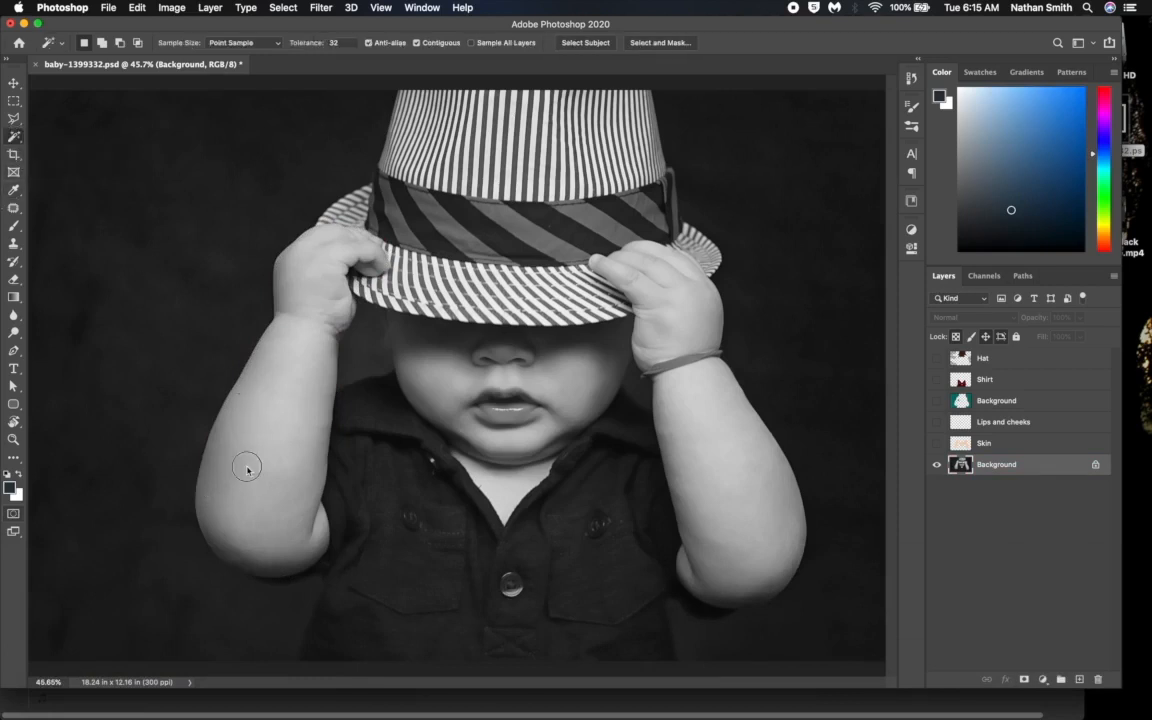
pyautogui.click(247, 467)
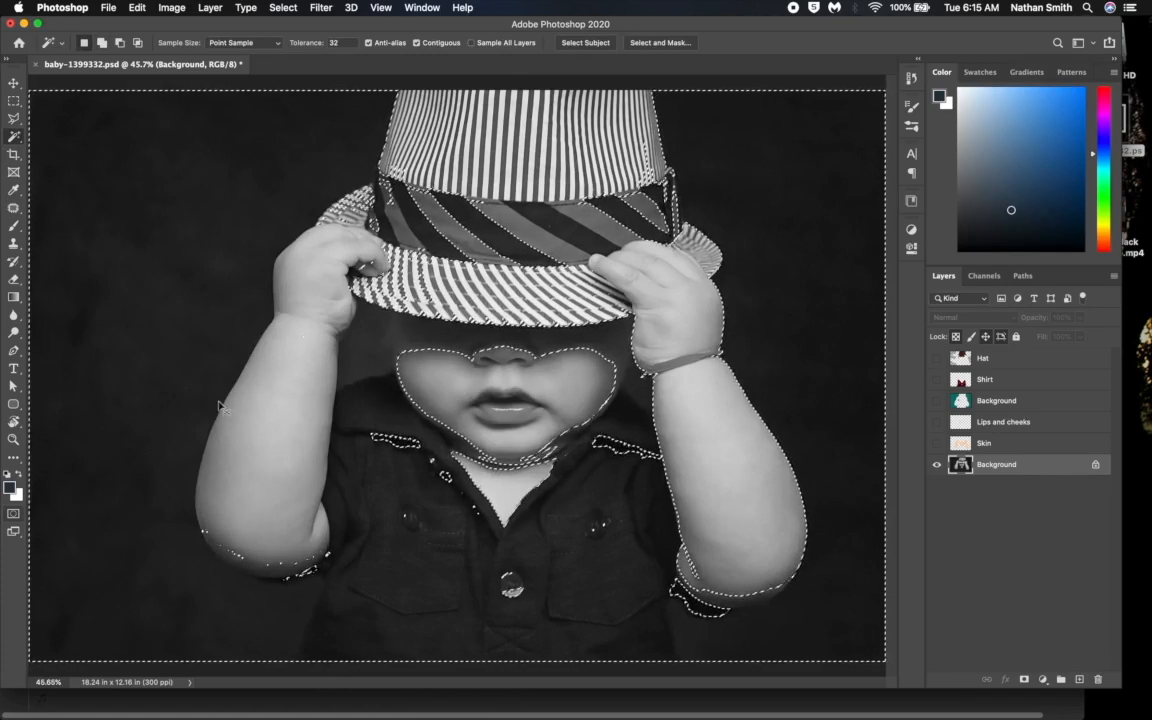
pyautogui.press('cmd+d')
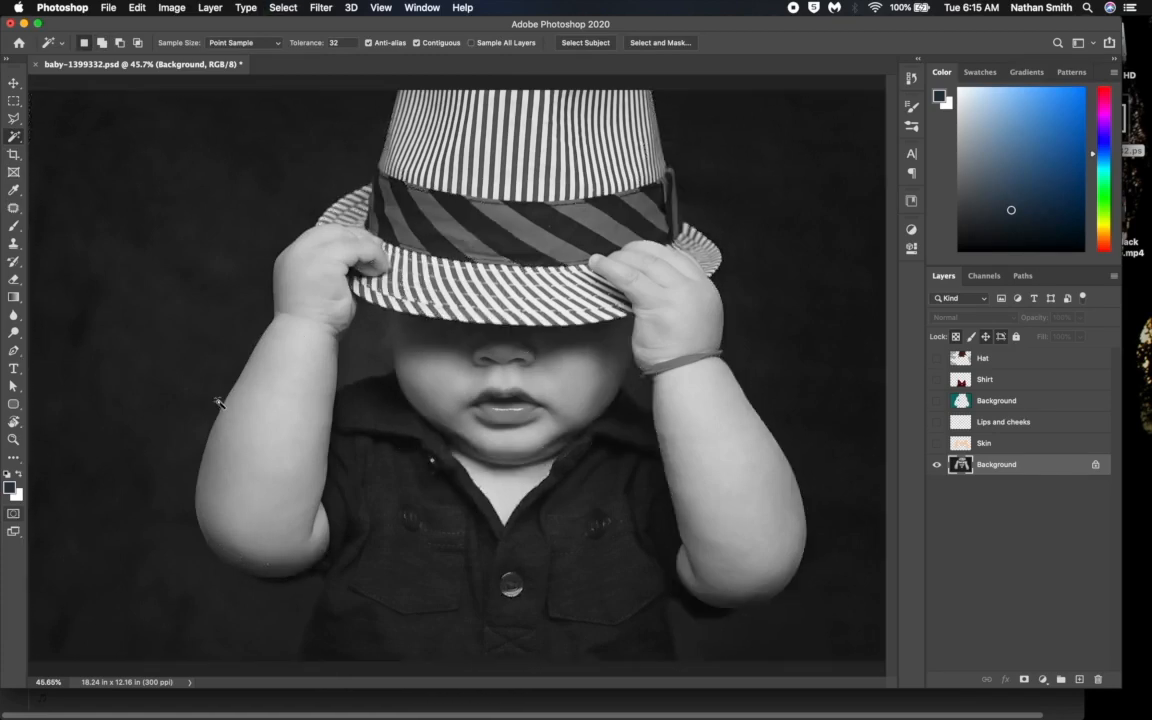
pyautogui.moveTo(162, 328)
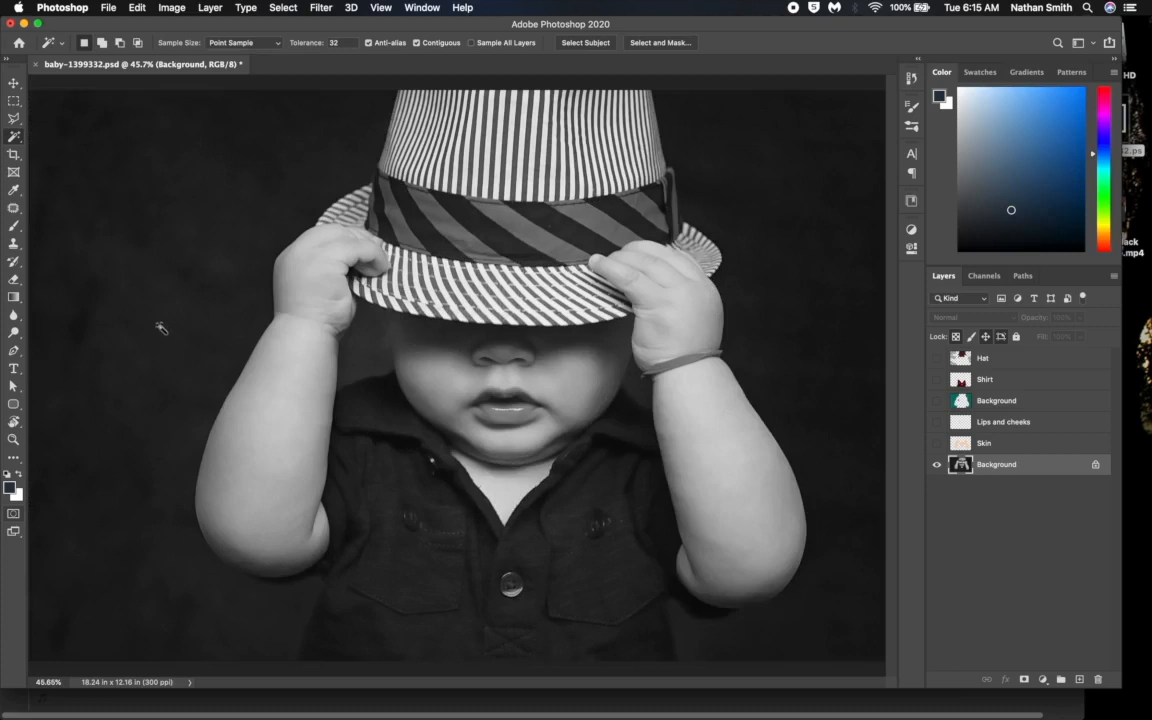
pyautogui.moveTo(155, 323)
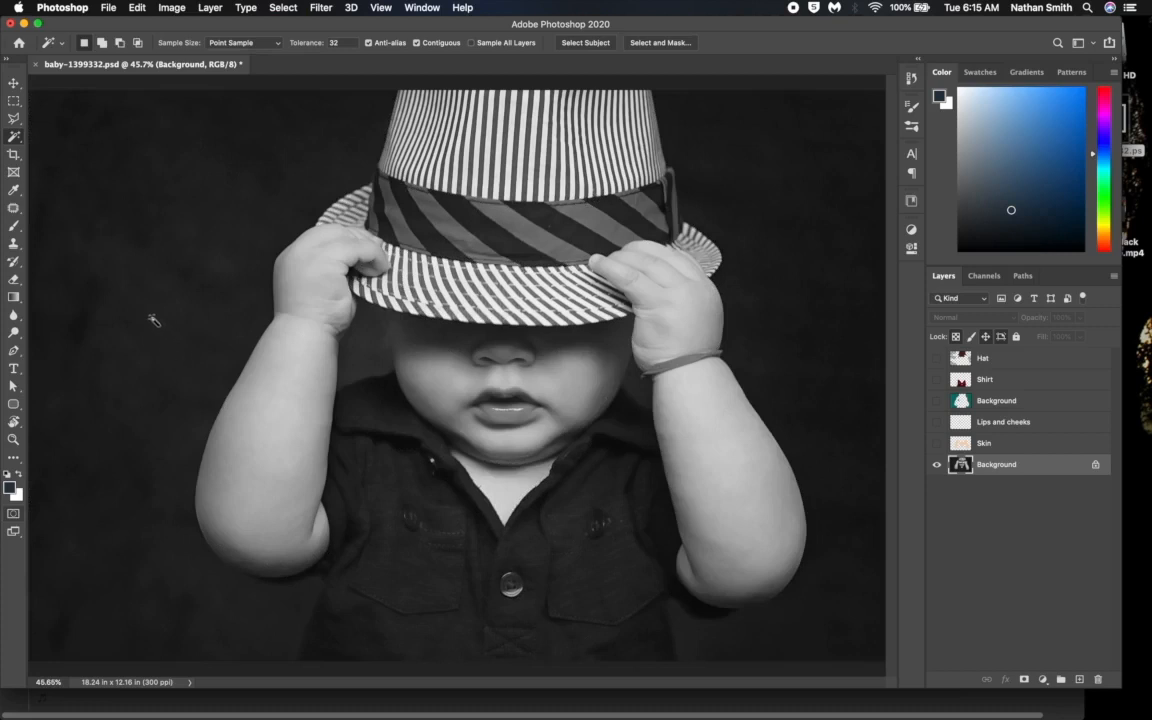
pyautogui.moveTo(38, 442)
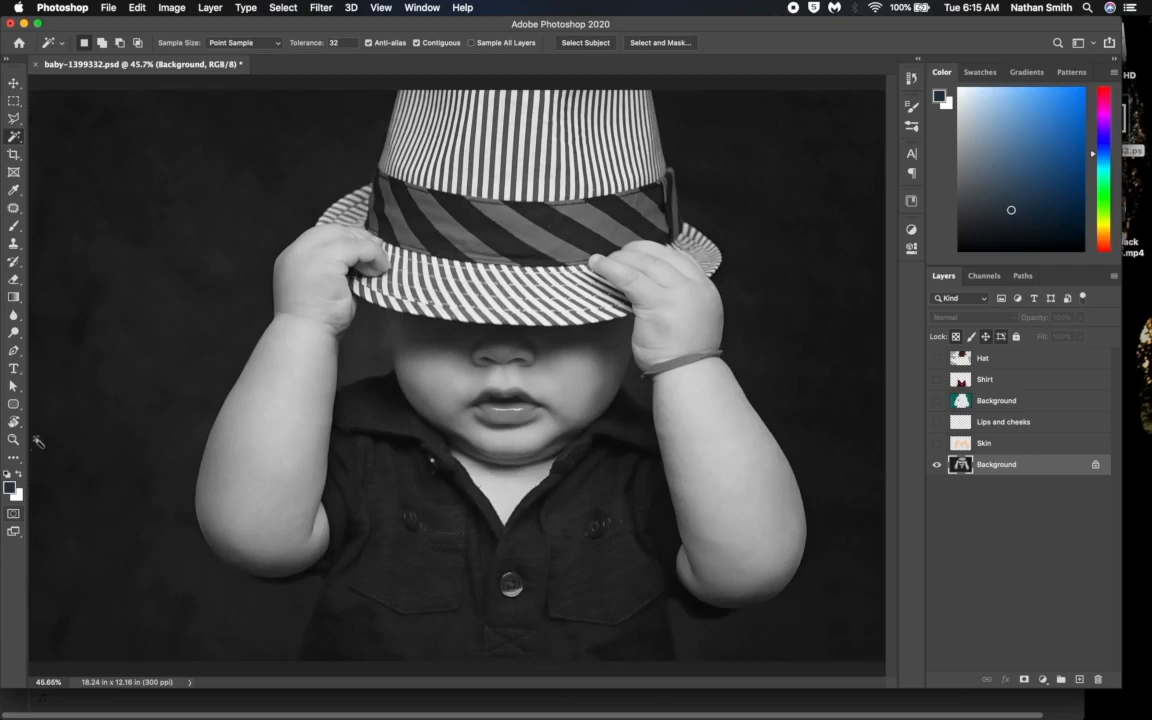
pyautogui.moveTo(14, 208)
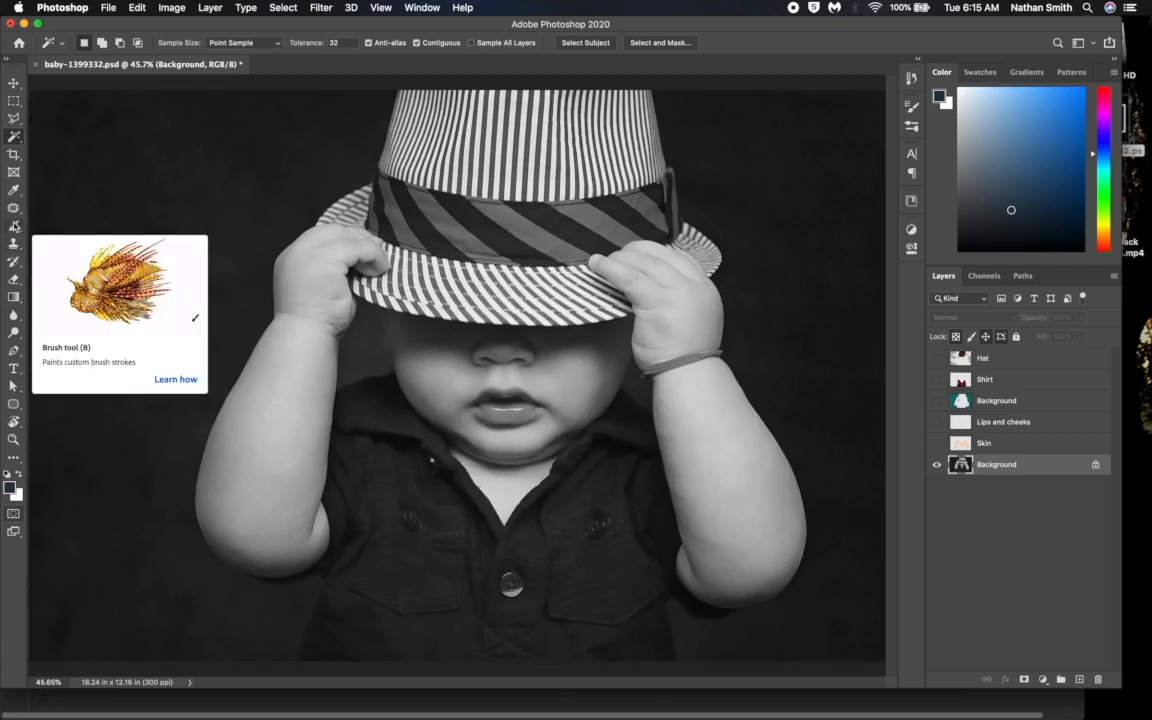